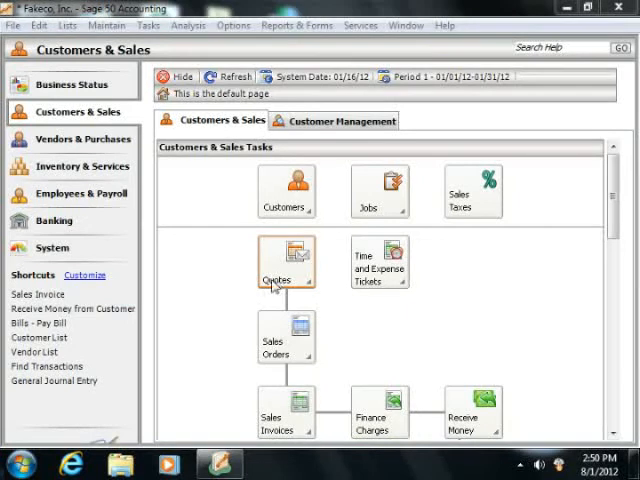
- Bring up the Maintain Customers/Prospects window with a blank customer record
{"action": "left_click", "coordinate": [108, 24]}
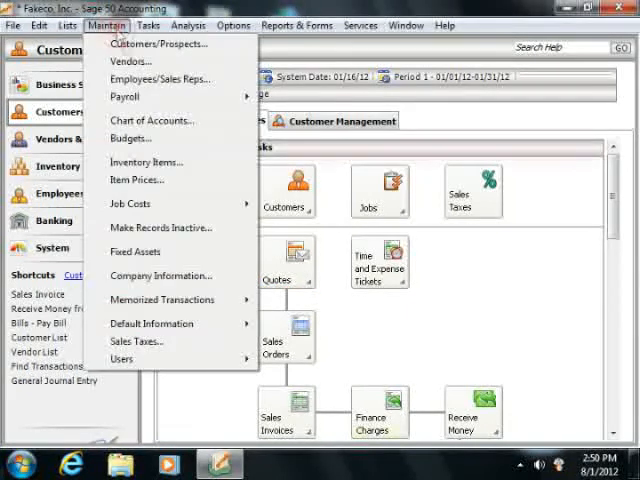
{"action": "mouse_move", "coordinate": [160, 44]}
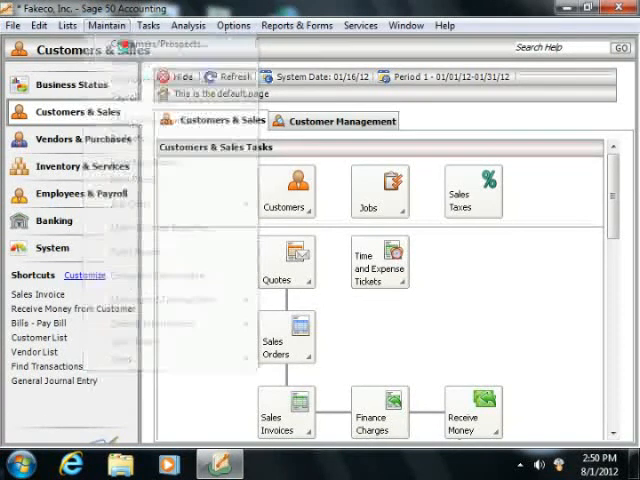
{"action": "left_click", "coordinate": [286, 184]}
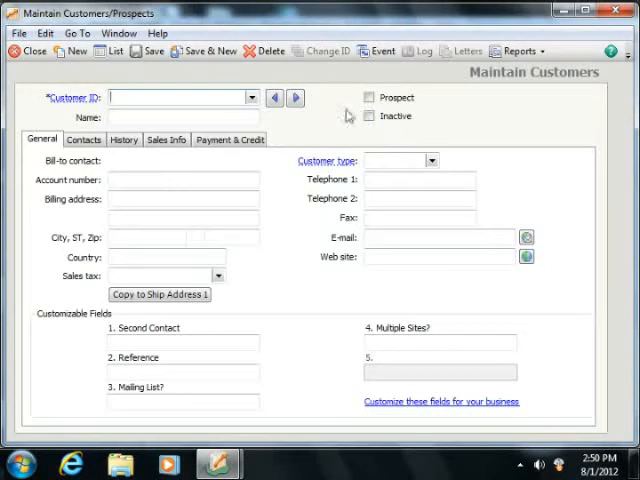
{"action": "mouse_move", "coordinate": [228, 116]}
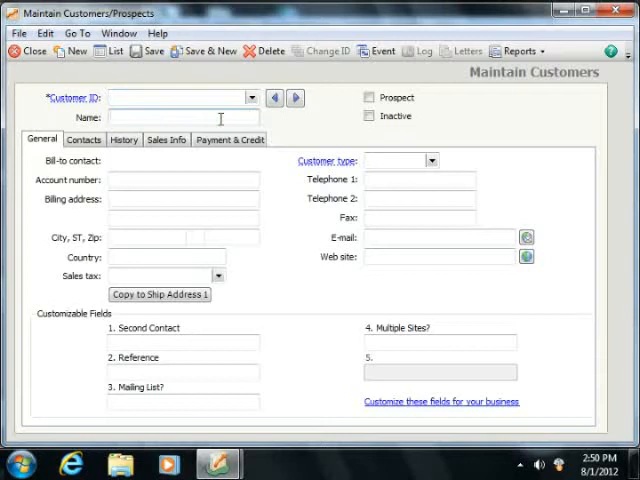
{"action": "mouse_move", "coordinate": [520, 116]}
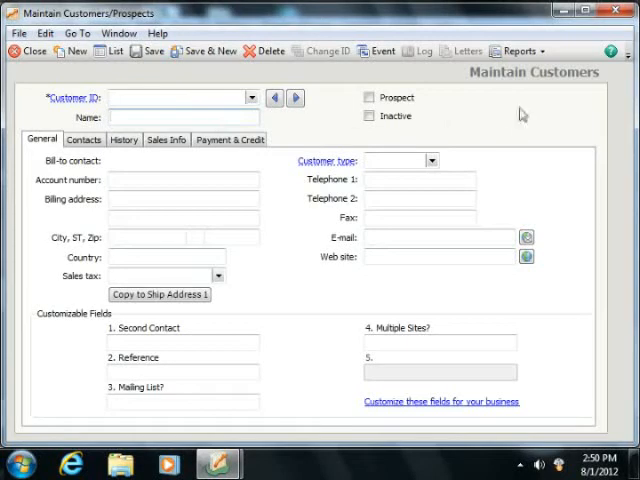
{"action": "mouse_move", "coordinate": [276, 98]}
{"action": "type", "text": "SMITHBOB"}
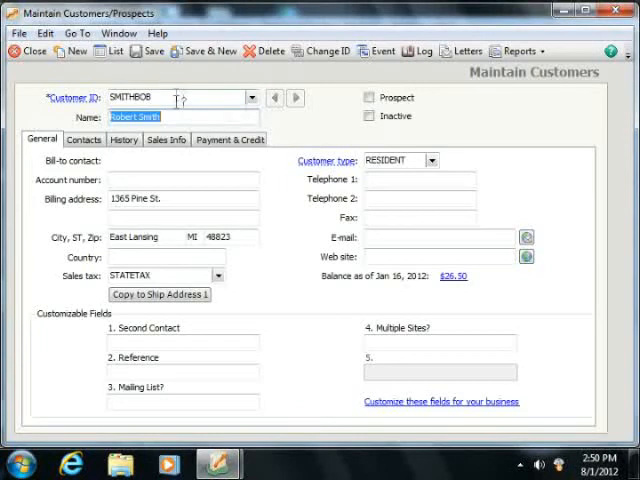
{"action": "left_click", "coordinate": [184, 116]}
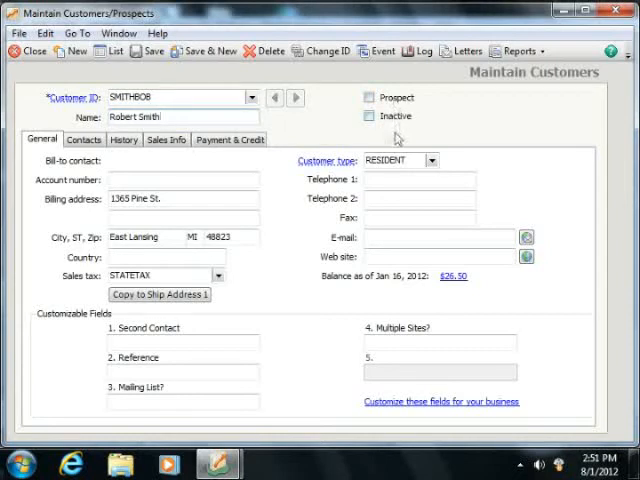
{"action": "mouse_move", "coordinate": [350, 116]}
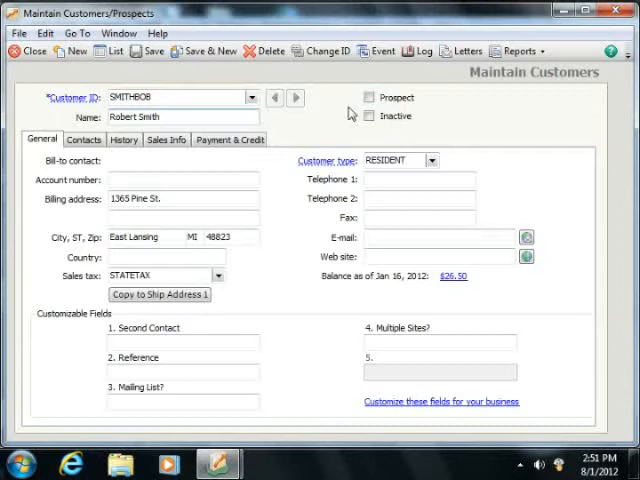
{"action": "mouse_move", "coordinate": [358, 108]}
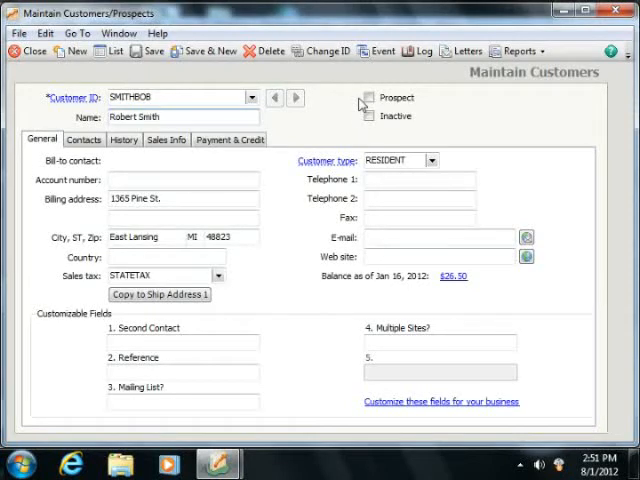
{"action": "mouse_move", "coordinate": [362, 120]}
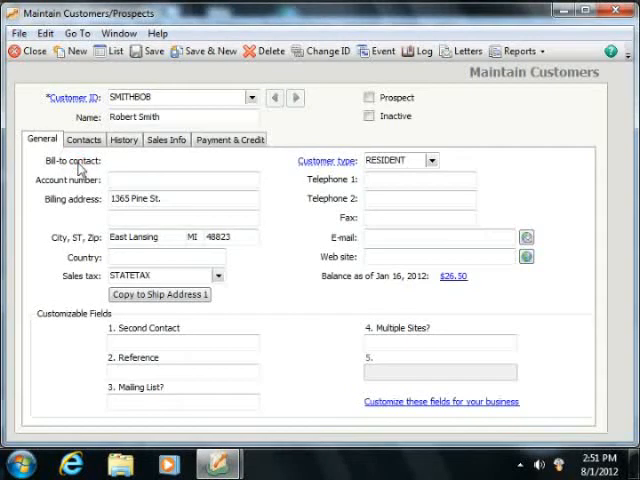
{"action": "left_click", "coordinate": [130, 198]}
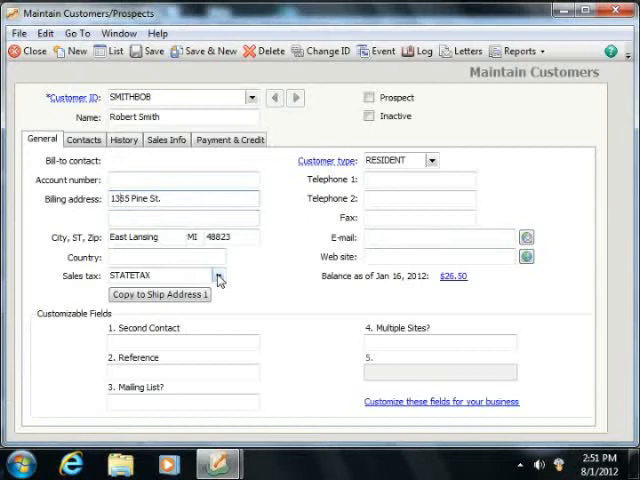
{"action": "left_click", "coordinate": [220, 276]}
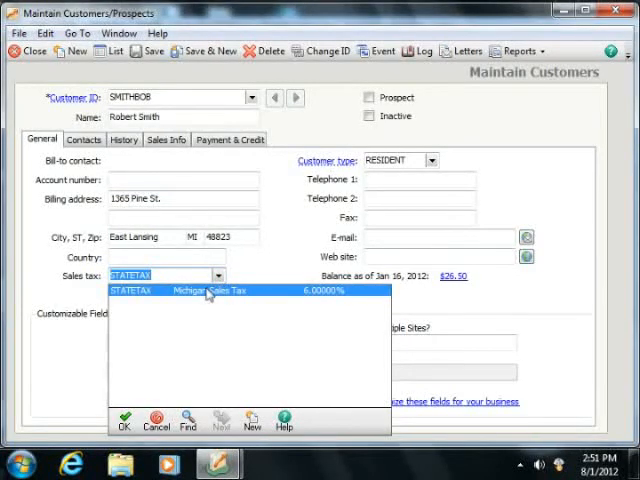
{"action": "left_click", "coordinate": [210, 292]}
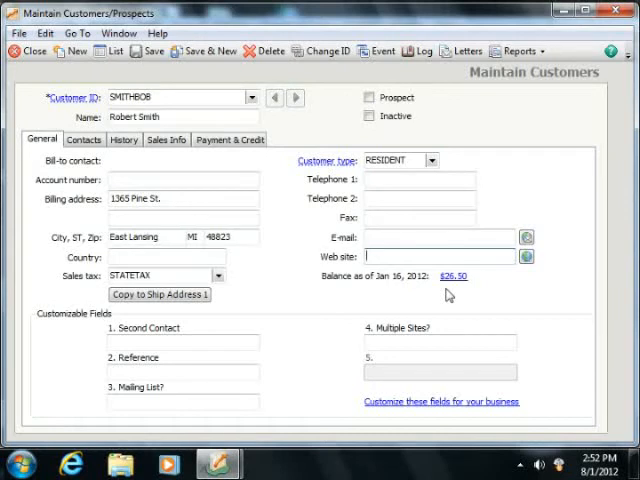
{"action": "left_click", "coordinate": [452, 276]}
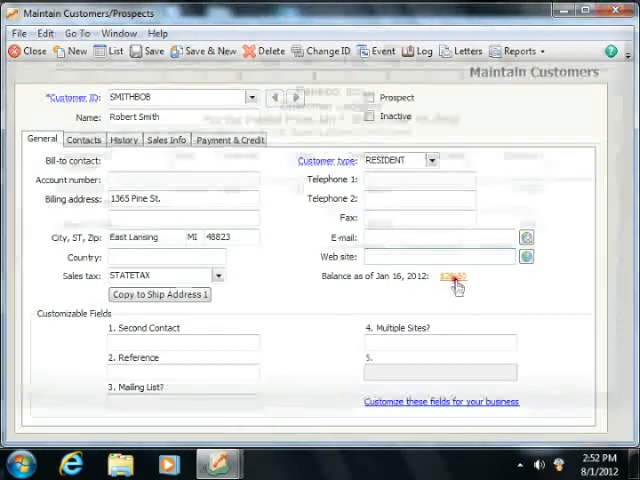
{"action": "left_click", "coordinate": [456, 278]}
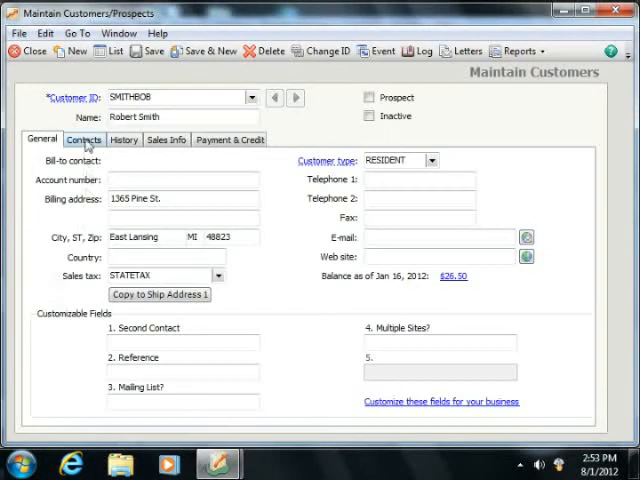
- Start a new contact on the Contacts tab named Ms. Sally Smith
{"action": "left_click", "coordinate": [84, 140]}
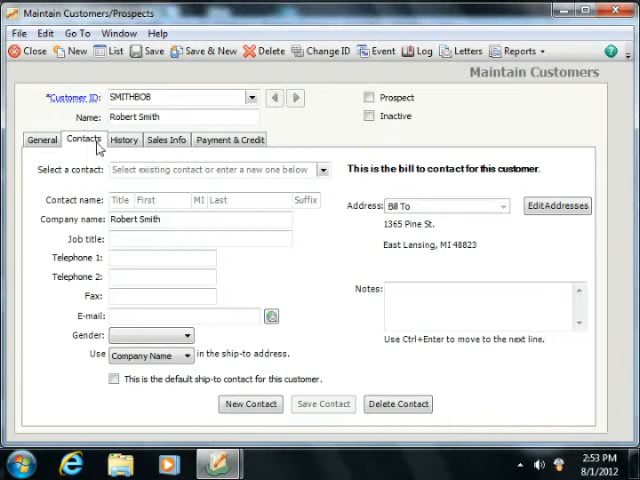
{"action": "left_click", "coordinate": [250, 404]}
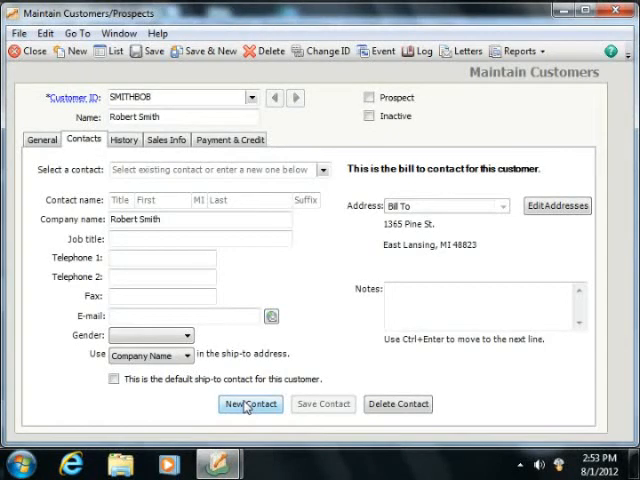
{"action": "left_click", "coordinate": [250, 404]}
{"action": "type", "text": "Ms."}
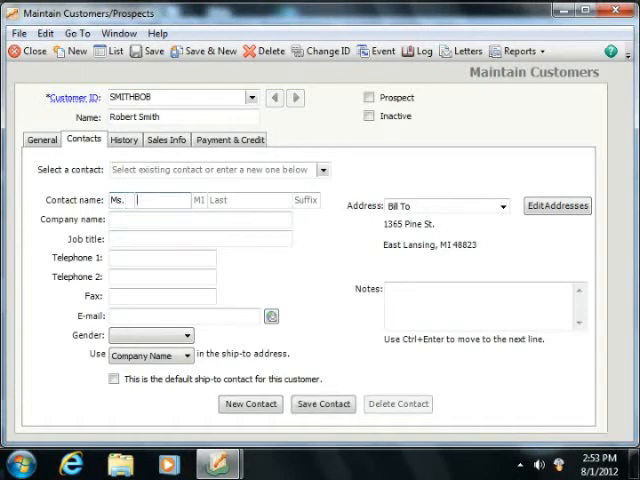
{"action": "type", "text": "Sally"}
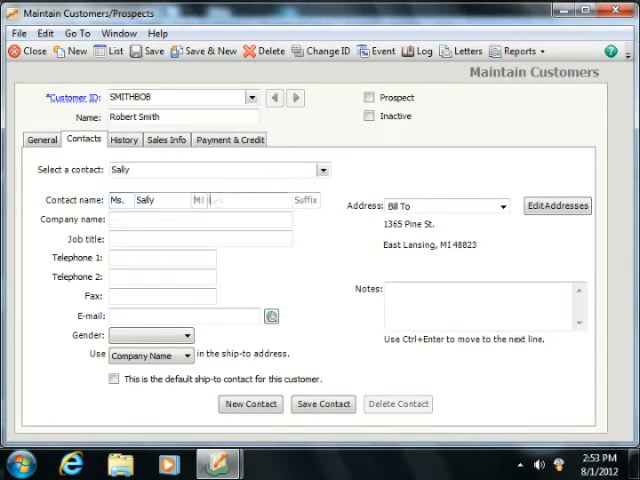
{"action": "type", "text": "Smith"}
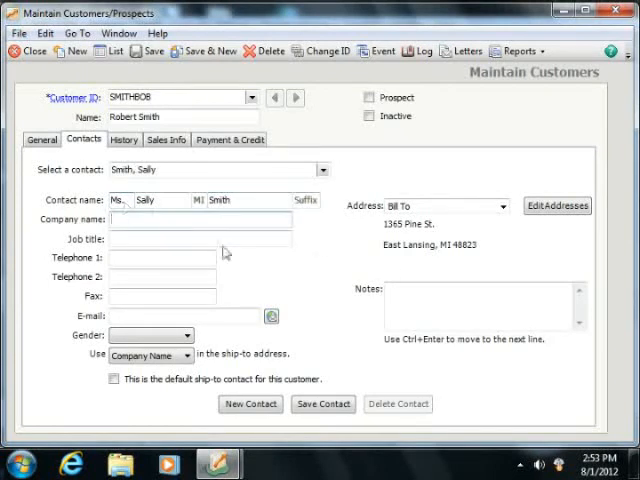
{"action": "mouse_move", "coordinate": [480, 216]}
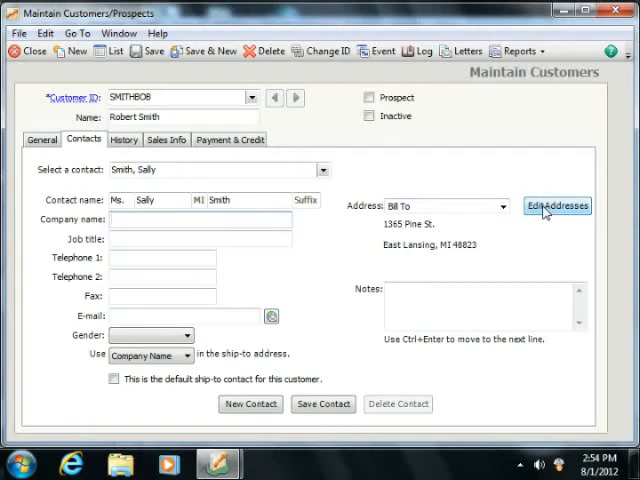
- Enter Ship To 1 street address 2345 Oak Ave. in the Contact Addresses list
{"action": "left_click", "coordinate": [556, 206]}
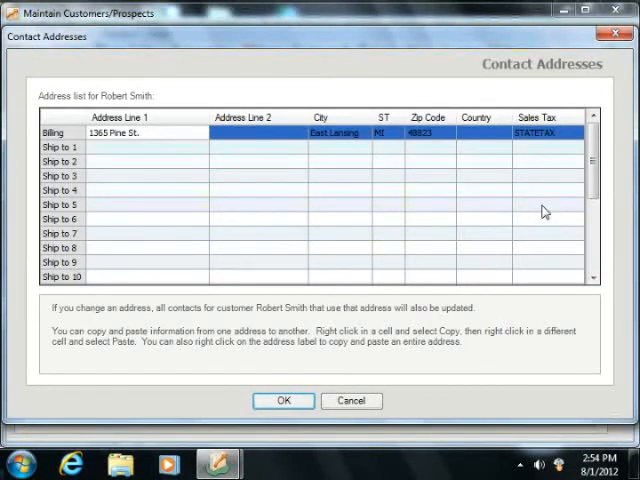
{"action": "left_click", "coordinate": [120, 148]}
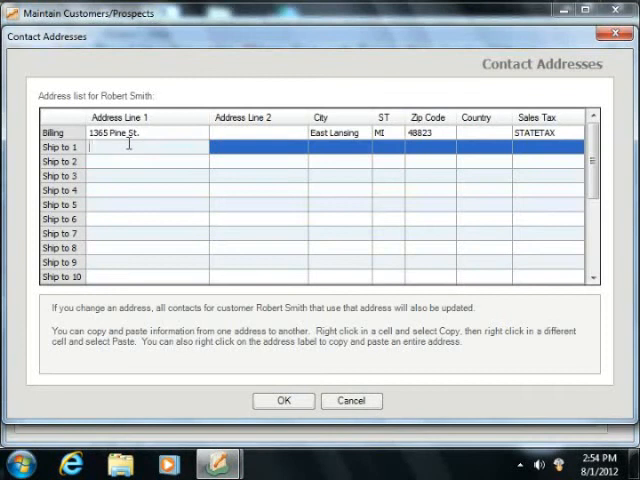
{"action": "type", "text": "2345 Oak ln"}
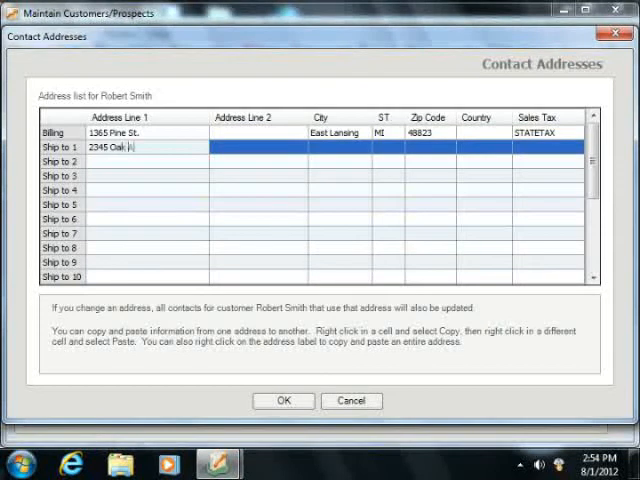
{"action": "type", "text": "Ave."}
{"action": "left_click", "coordinate": [340, 146]}
{"action": "type", "text": "East Lansing"}
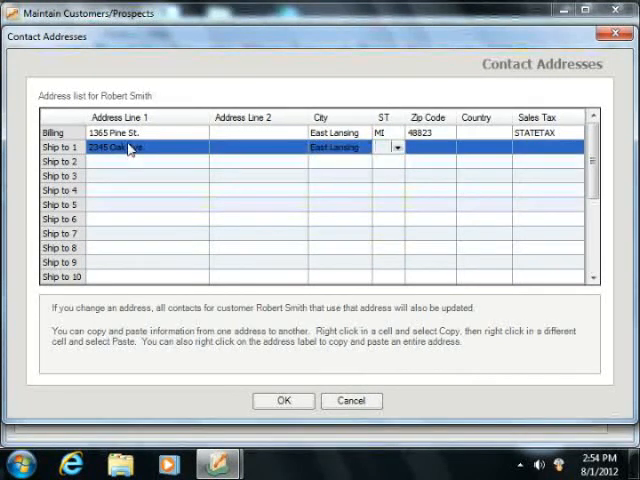
- Set Ship To 1 zip 48823 (East Lansing, MI) with sales tax, and confirm the addresses
{"action": "left_click", "coordinate": [448, 148]}
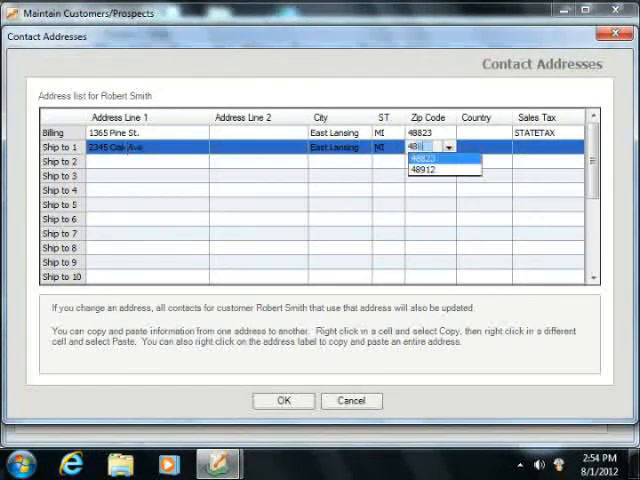
{"action": "left_click", "coordinate": [412, 158]}
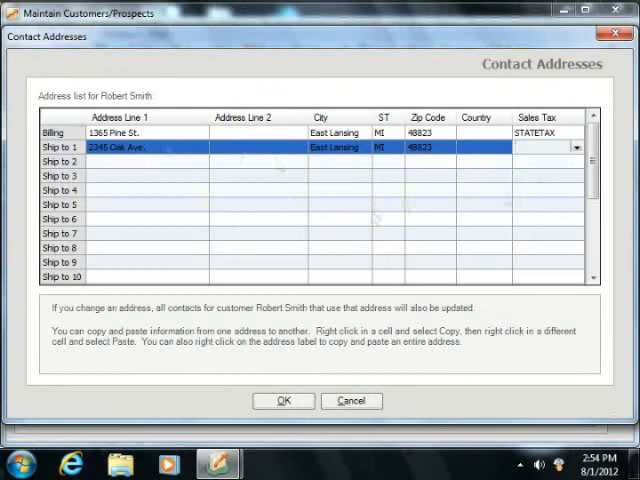
{"action": "left_click", "coordinate": [576, 148]}
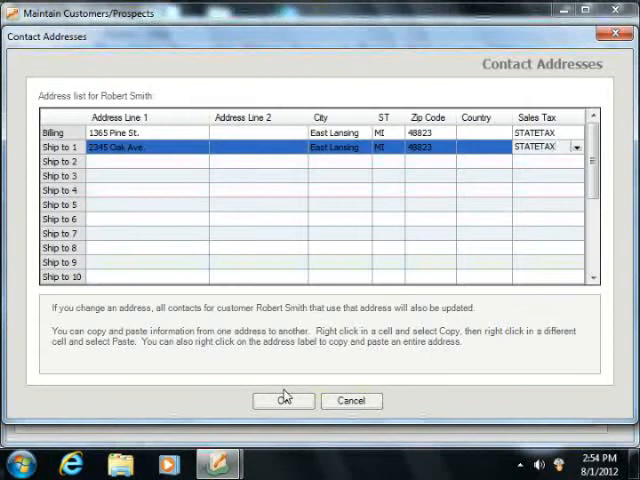
{"action": "mouse_move", "coordinate": [360, 370]}
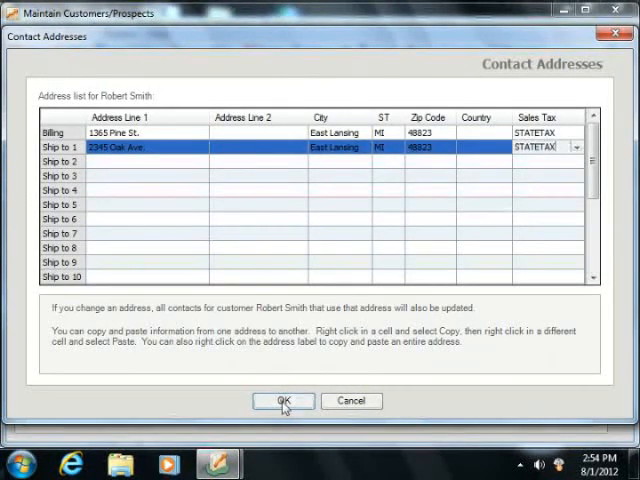
{"action": "left_click", "coordinate": [284, 400]}
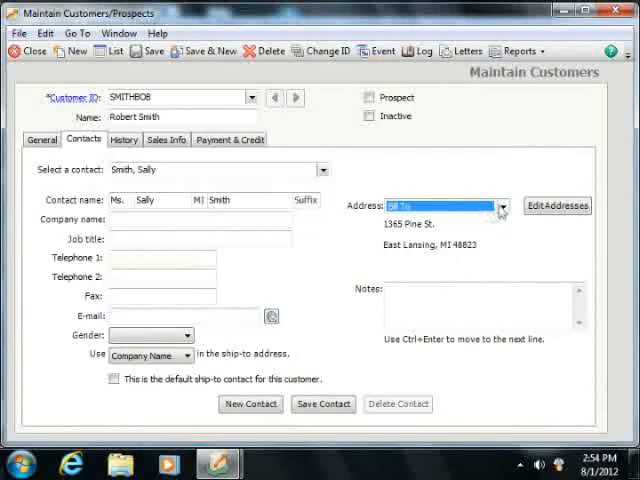
- Assign Ship To 1 to Sally Smith and use her contact name in that ship-to address
{"action": "left_click", "coordinate": [504, 206]}
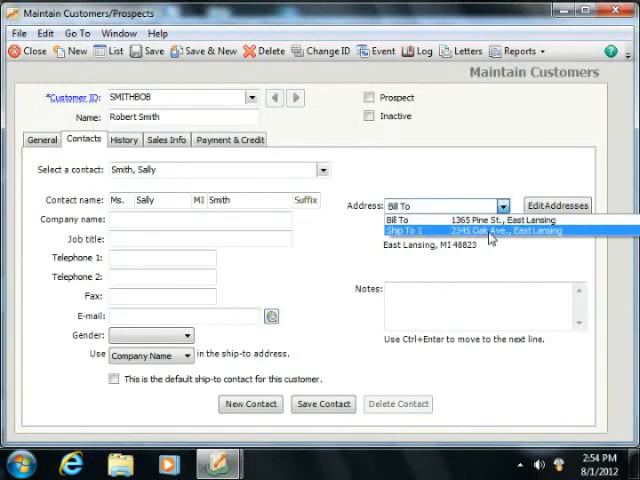
{"action": "left_click", "coordinate": [490, 230]}
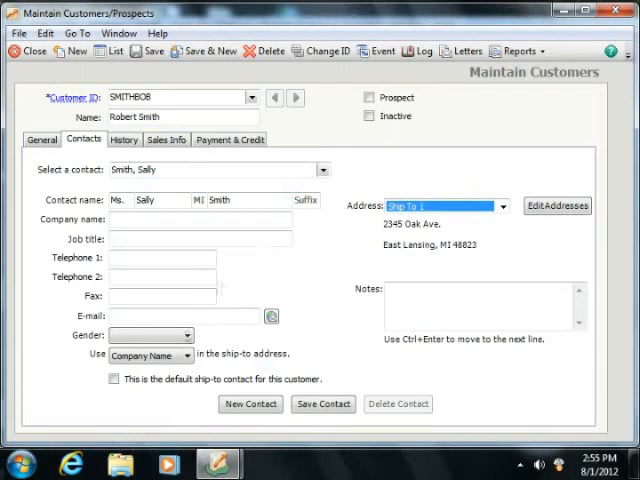
{"action": "left_click", "coordinate": [190, 356]}
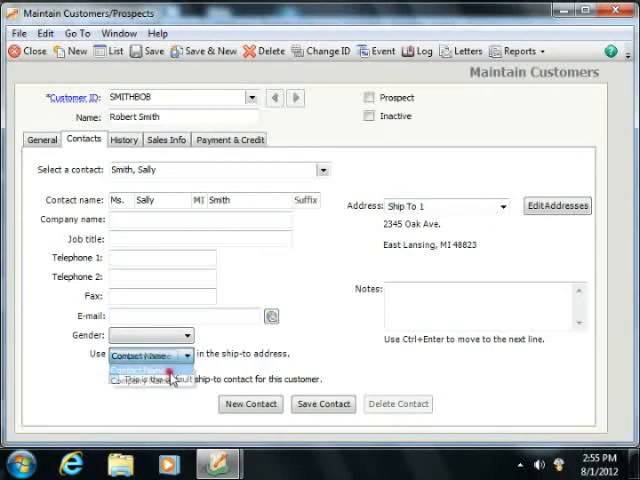
{"action": "left_click", "coordinate": [140, 368]}
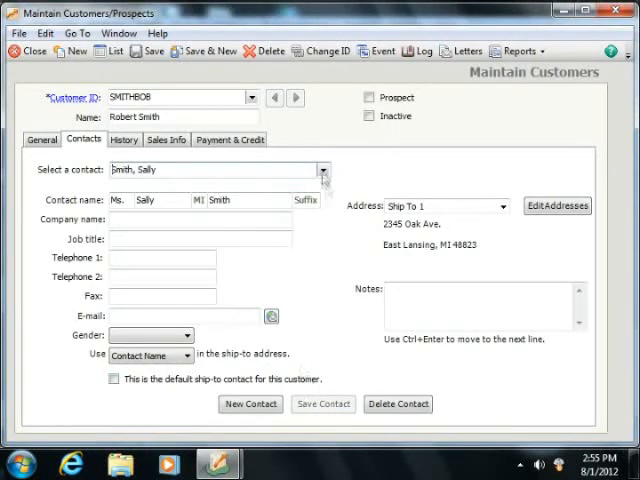
{"action": "left_click", "coordinate": [322, 168]}
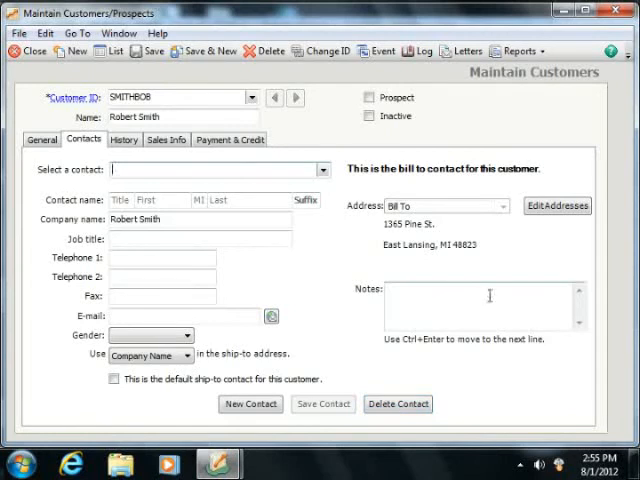
{"action": "mouse_move", "coordinate": [124, 140]}
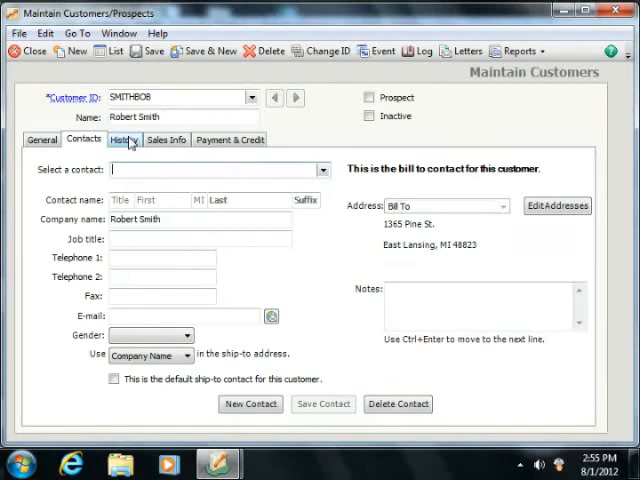
{"action": "left_click", "coordinate": [124, 140]}
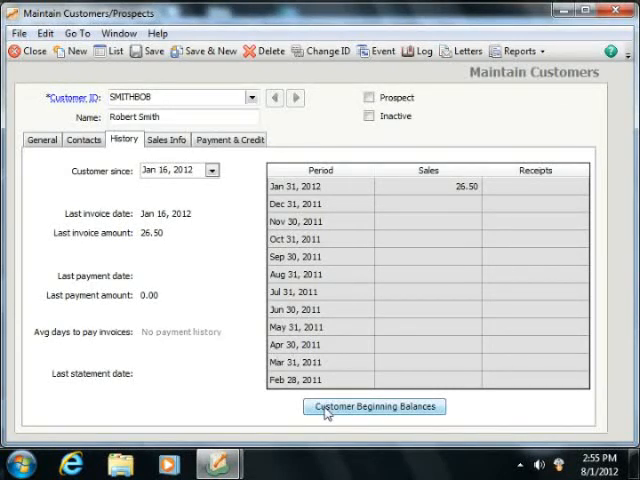
{"action": "left_click", "coordinate": [374, 408]}
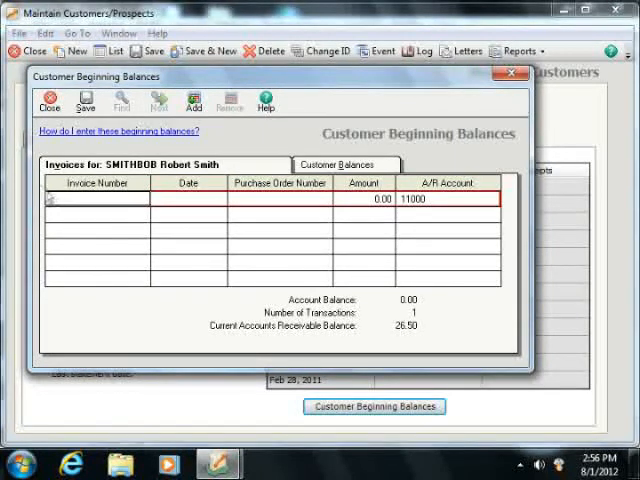
{"action": "left_click", "coordinate": [48, 100]}
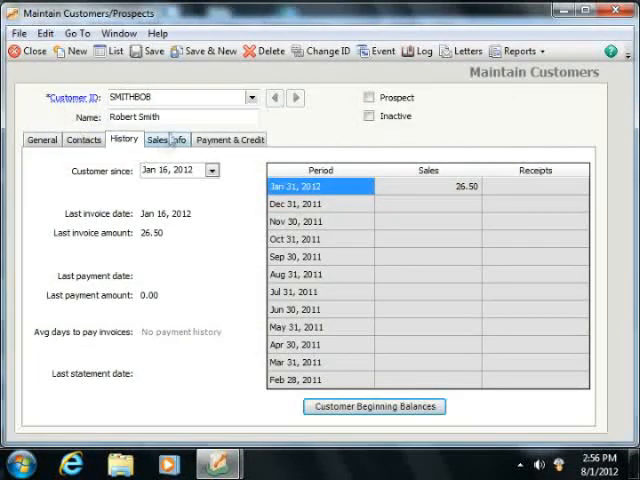
- Change the default GL sales account on Sales Info from 40000 to 40200
{"action": "left_click", "coordinate": [166, 140]}
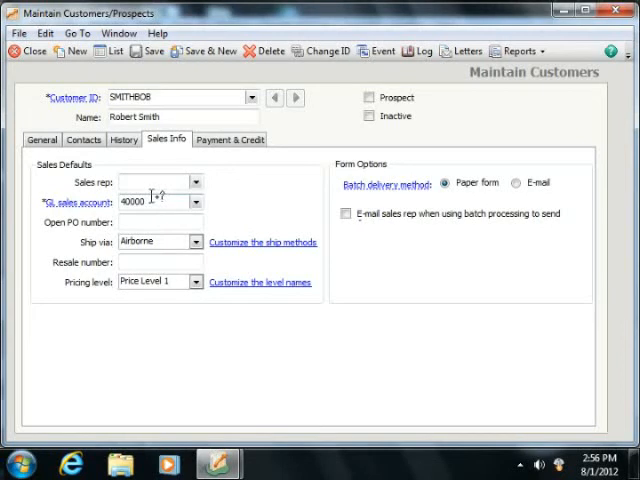
{"action": "mouse_move", "coordinate": [152, 202]}
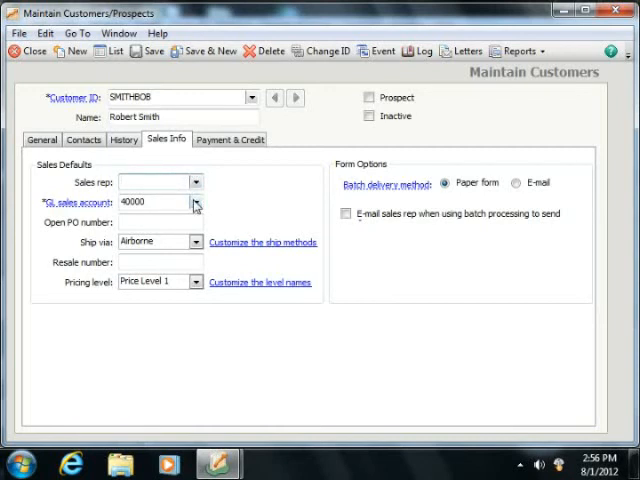
{"action": "left_click", "coordinate": [196, 202]}
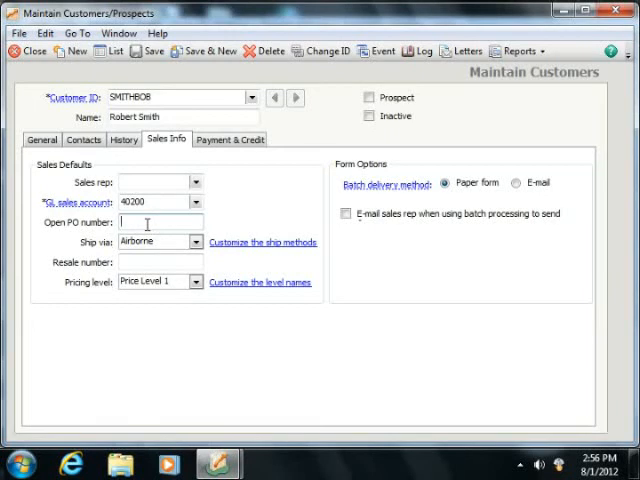
- Set Ship via to Cust. Pickup and pricing level to Price Level 1
{"action": "left_click", "coordinate": [196, 242]}
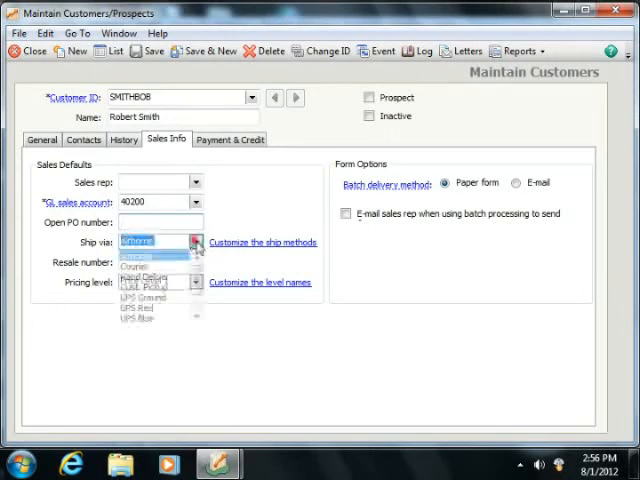
{"action": "mouse_move", "coordinate": [148, 288]}
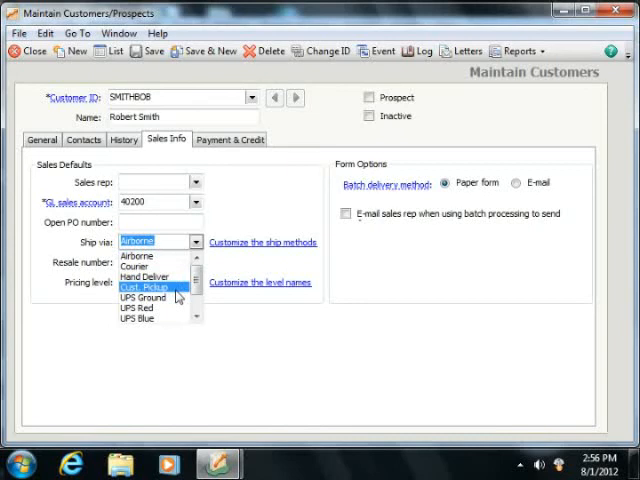
{"action": "left_click", "coordinate": [150, 288]}
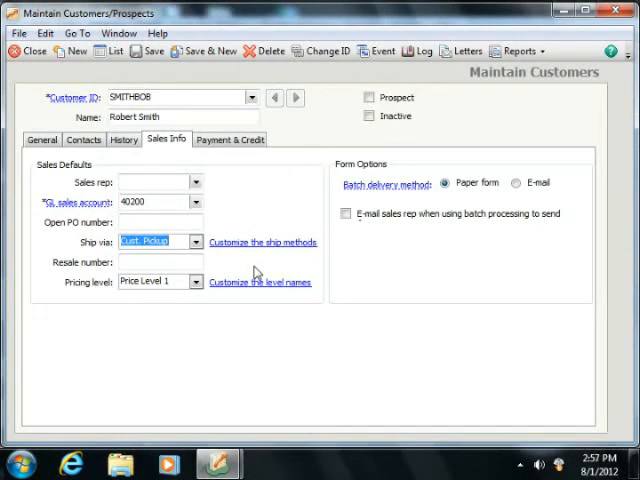
{"action": "left_click", "coordinate": [160, 260]}
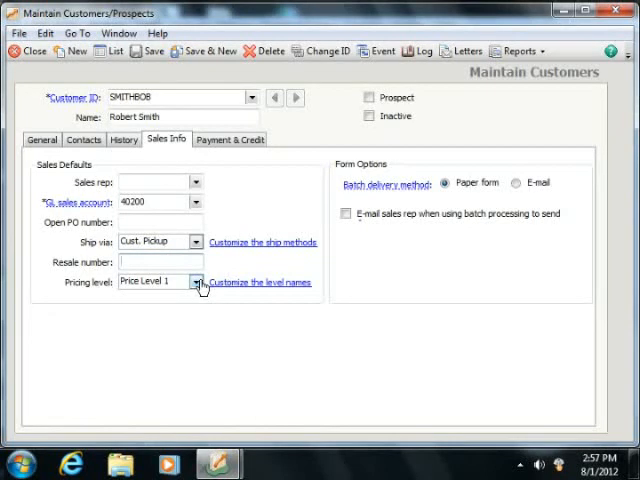
{"action": "left_click", "coordinate": [196, 282]}
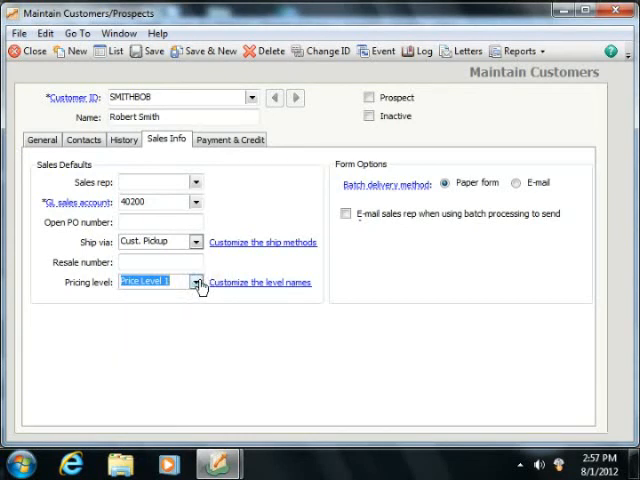
{"action": "mouse_move", "coordinate": [444, 162]}
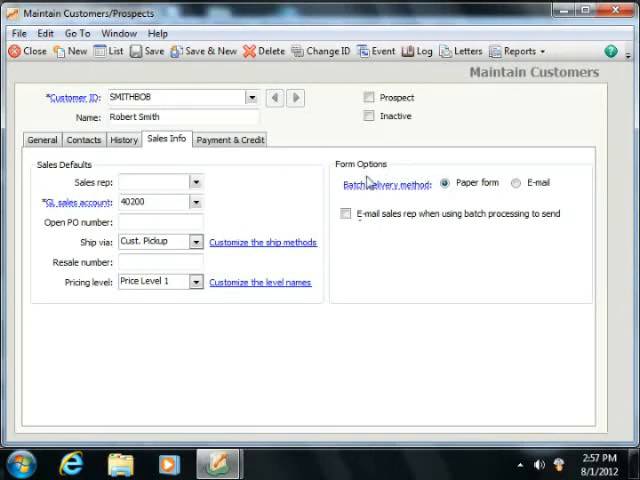
{"action": "mouse_move", "coordinate": [362, 176]}
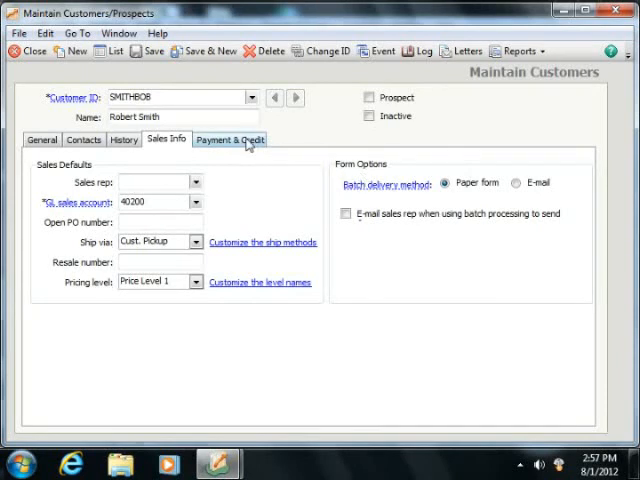
- Customize terms for this customer on Payment & Credit with a 2,000.00 credit limit
{"action": "left_click", "coordinate": [230, 140]}
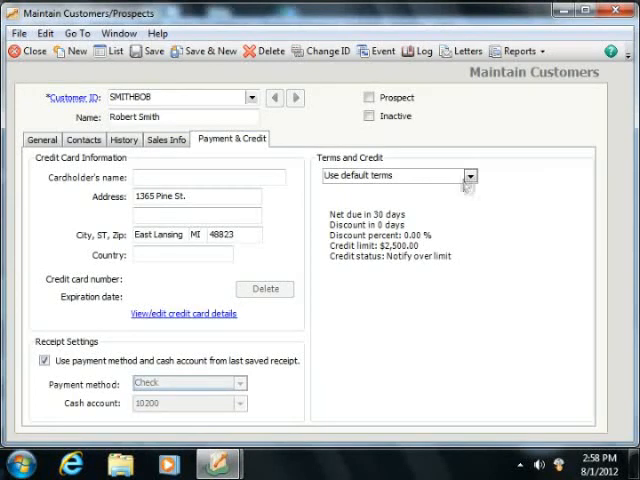
{"action": "left_click", "coordinate": [470, 176]}
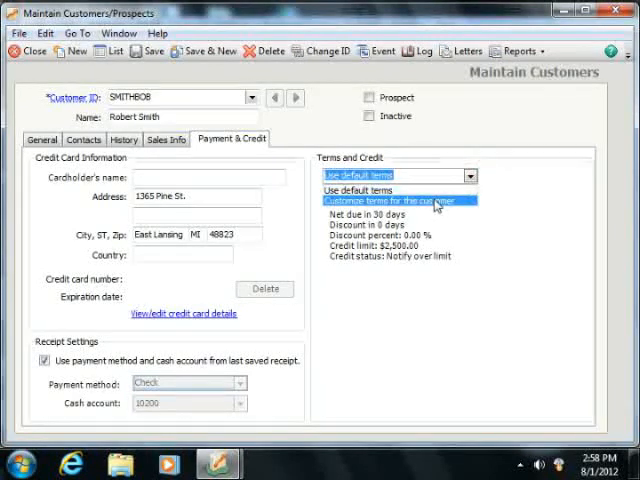
{"action": "left_click", "coordinate": [400, 200]}
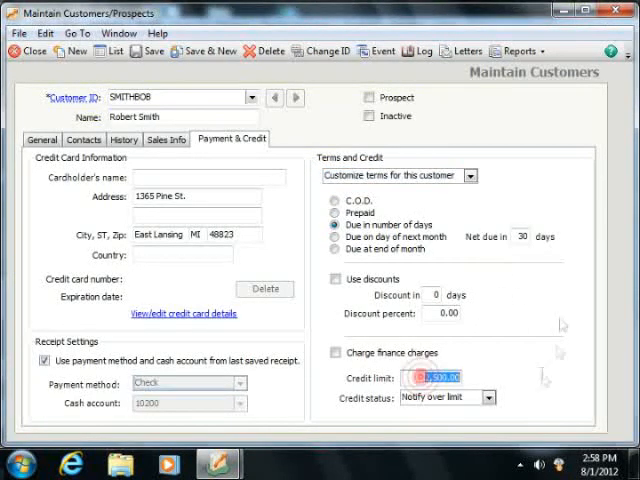
{"action": "type", "text": "2000"}
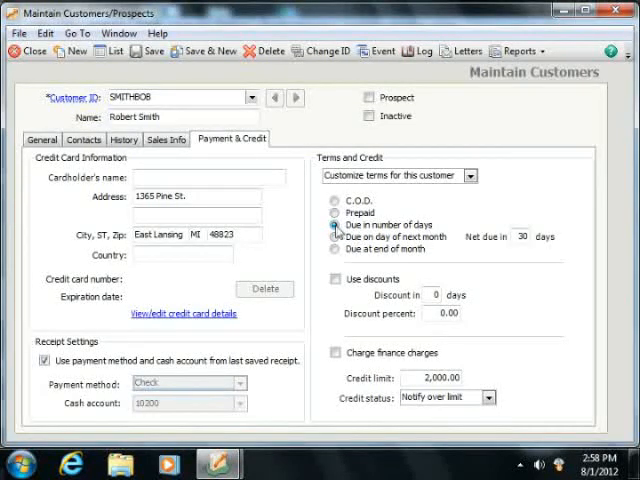
- Stop reusing the last saved receipt's settings, keeping payment method Check and cash account 10200
{"action": "left_click", "coordinate": [336, 224]}
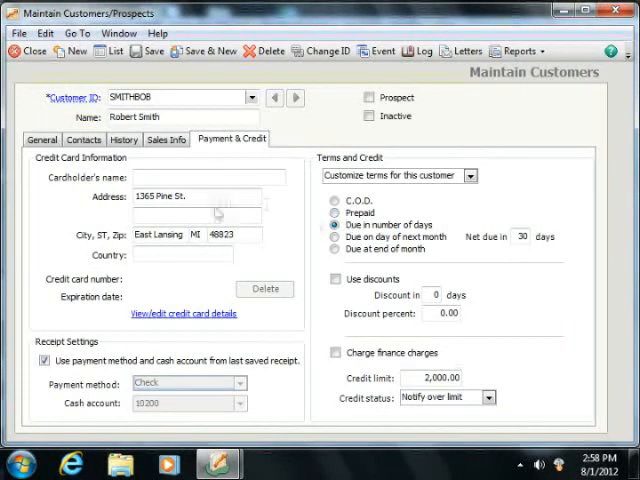
{"action": "left_click", "coordinate": [208, 176]}
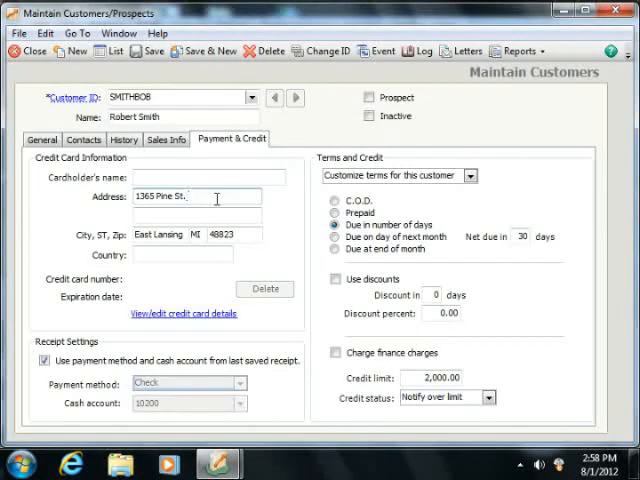
{"action": "mouse_move", "coordinate": [168, 288]}
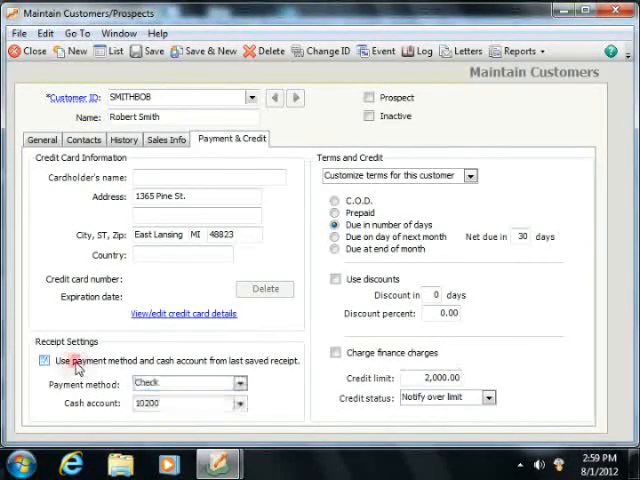
{"action": "left_click", "coordinate": [44, 360]}
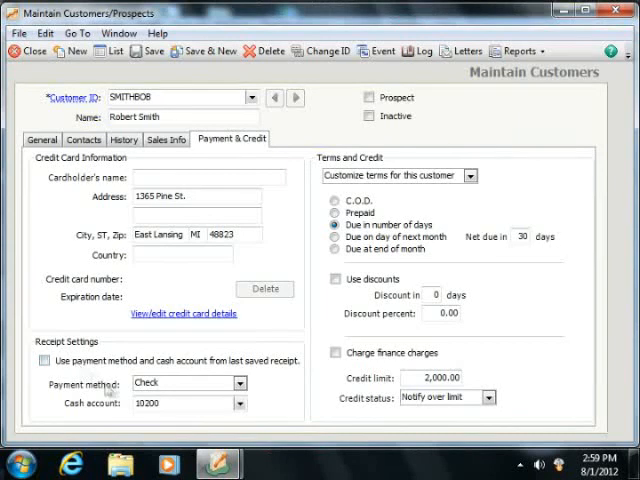
{"action": "mouse_move", "coordinate": [116, 390]}
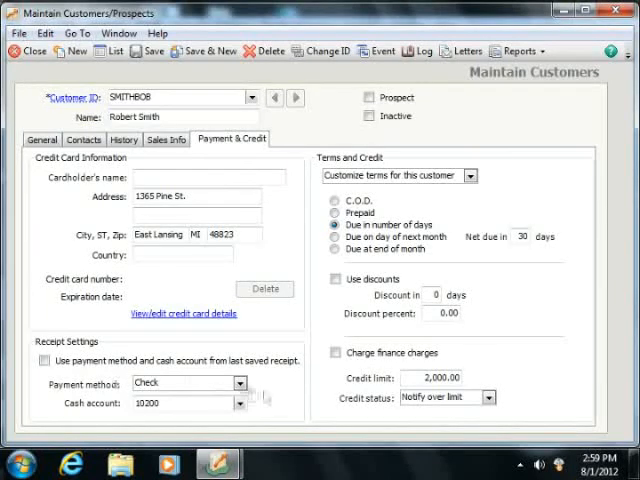
{"action": "left_click", "coordinate": [240, 382]}
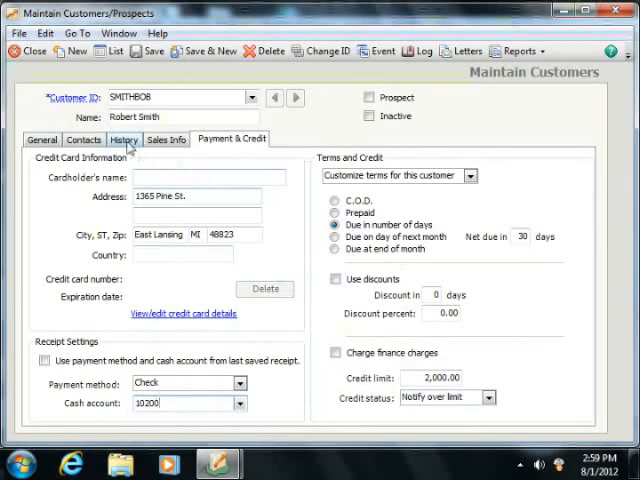
- Review the sales history again, then return to the General tab details unchanged
{"action": "left_click", "coordinate": [124, 140]}
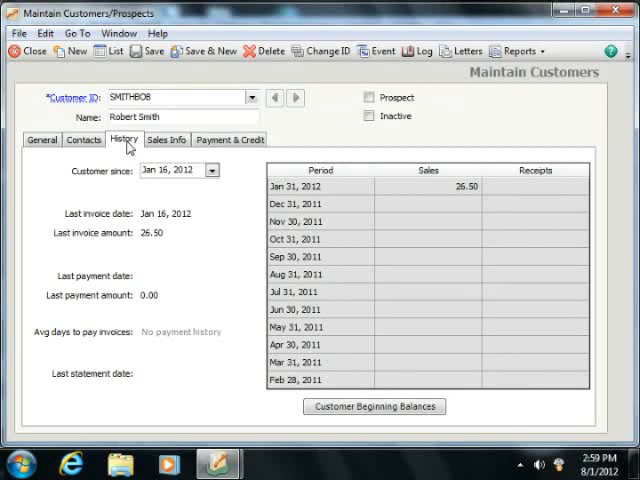
{"action": "left_click", "coordinate": [42, 140]}
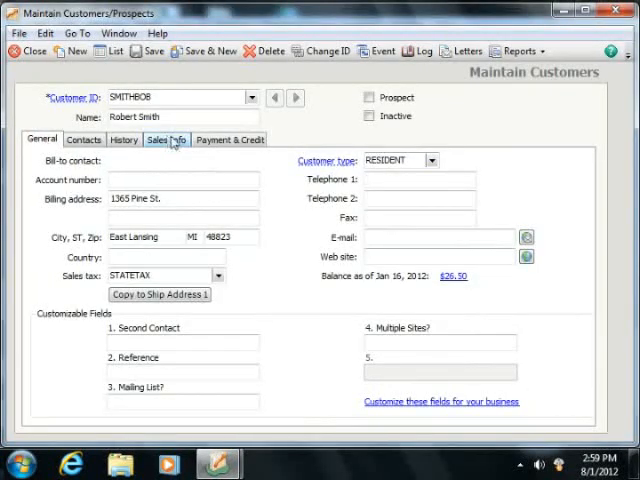
{"action": "mouse_move", "coordinate": [152, 52]}
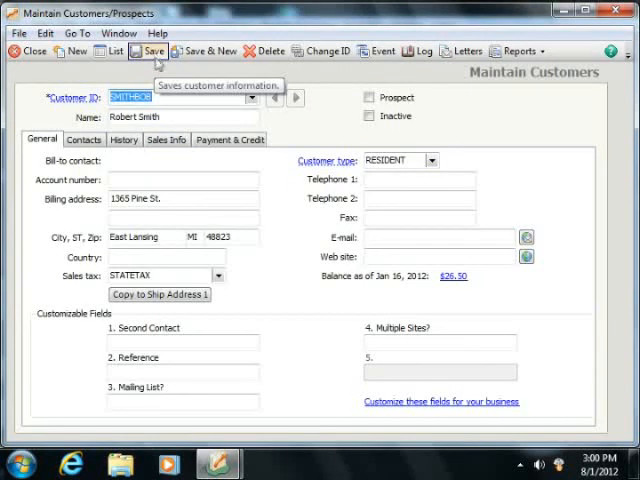
{"action": "mouse_move", "coordinate": [200, 72]}
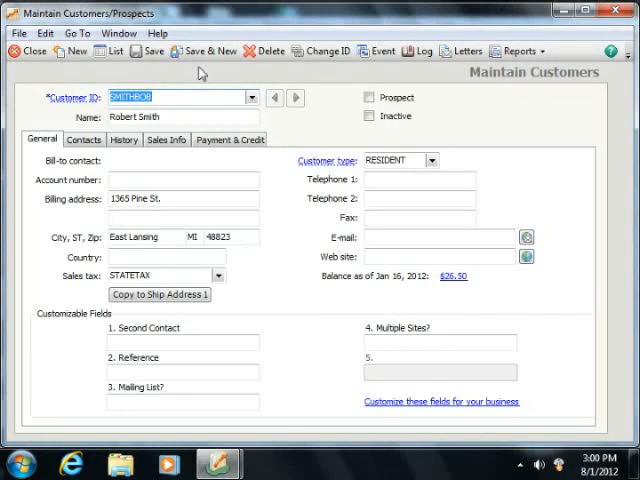
{"action": "mouse_move", "coordinate": [204, 52]}
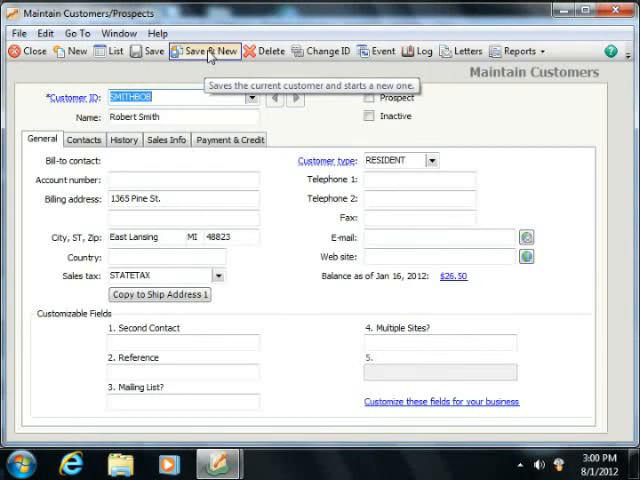
- Save the SMITHBOB customer record and close Maintain Customers/Prospects
{"action": "left_click", "coordinate": [204, 52]}
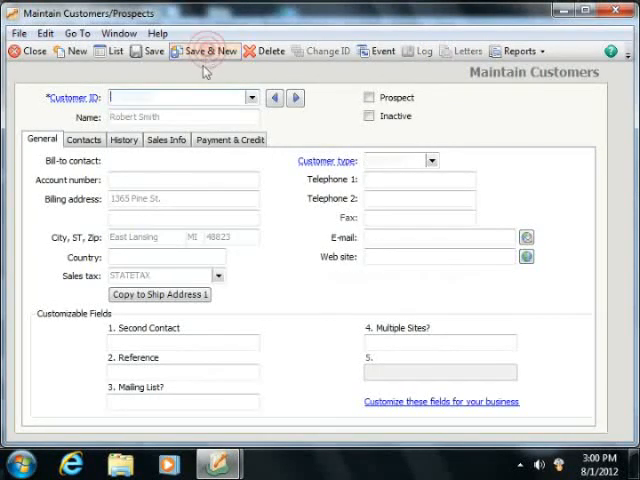
{"action": "left_click", "coordinate": [204, 52]}
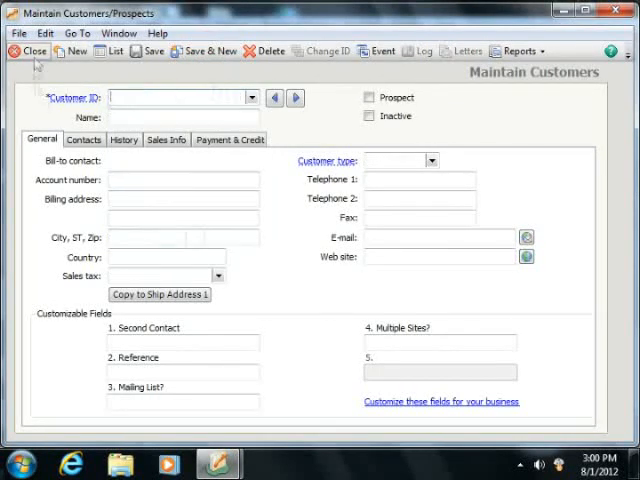
{"action": "mouse_move", "coordinate": [36, 52]}
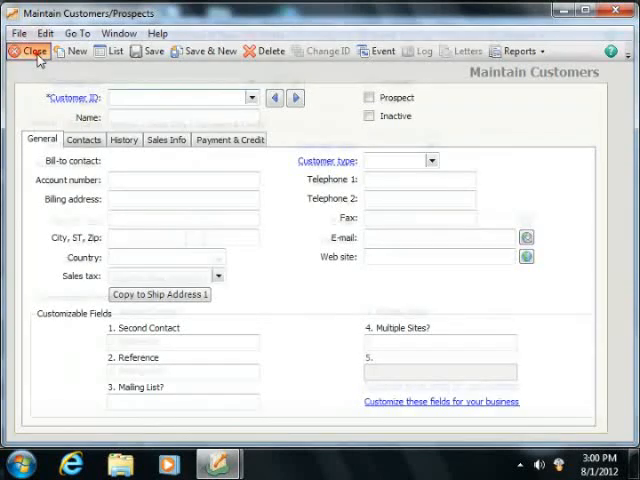
{"action": "left_click", "coordinate": [32, 52]}
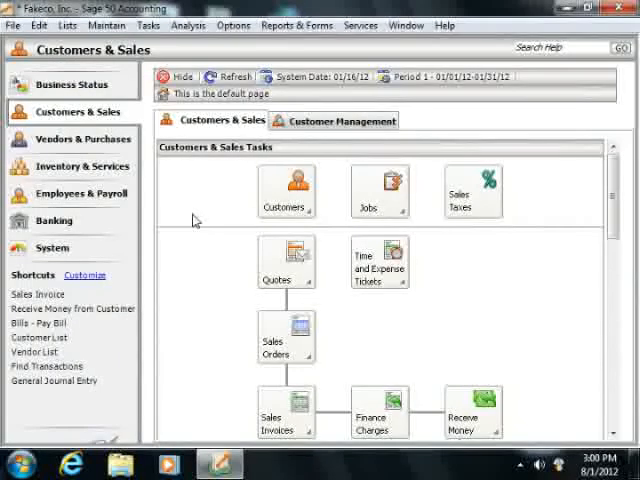